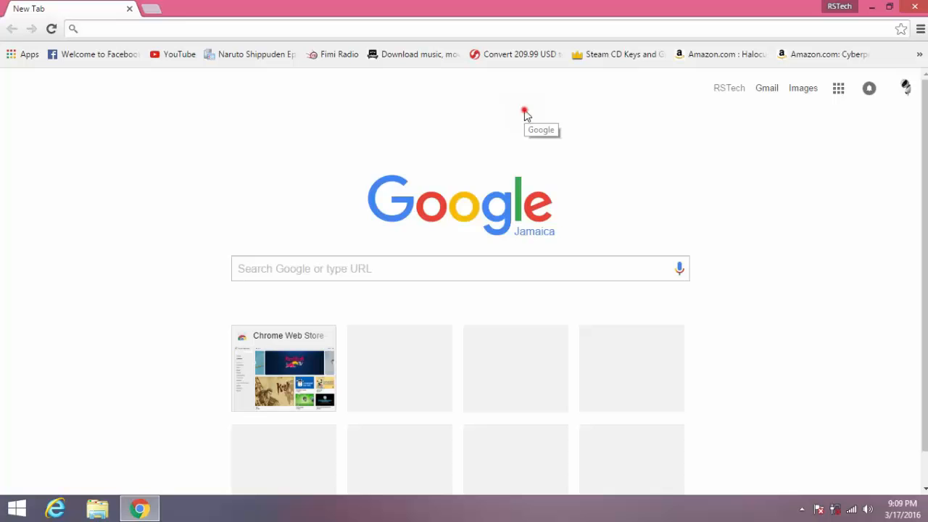
mouse_move(527, 115)
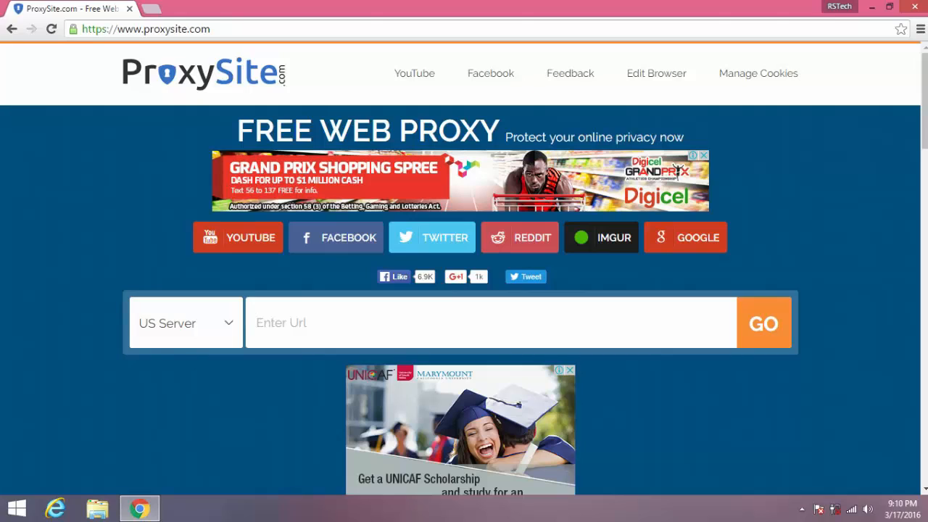
Step: Open thepiratebay.se directly in a new tab beside the ProxySite.com page
left_click(491, 323)
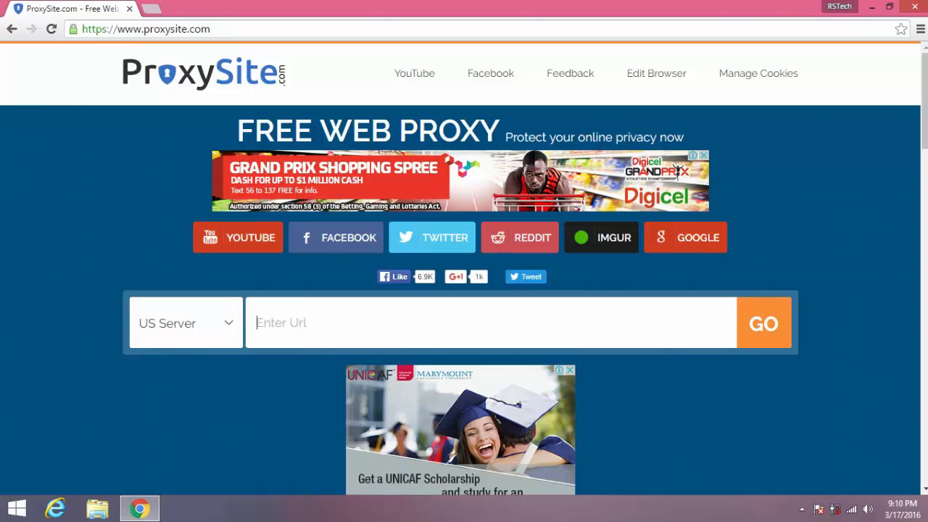
mouse_move(165, 8)
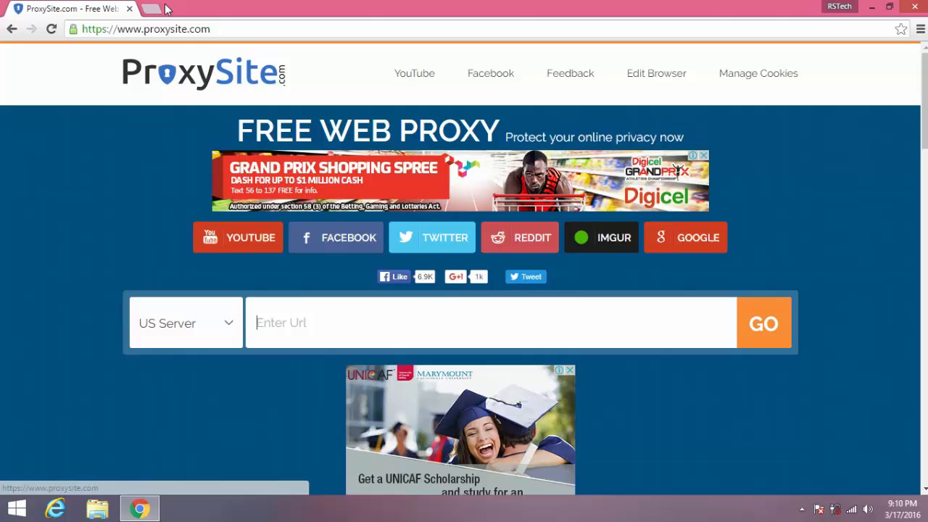
left_click(150, 8)
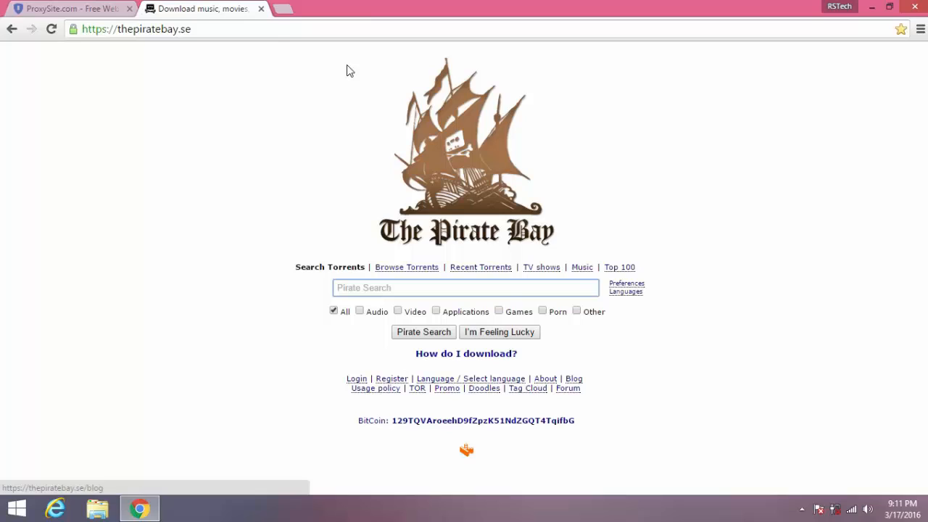
Step: Copy The Pirate Bay's web address and return to the ProxySite.com tab
left_click(136, 29)
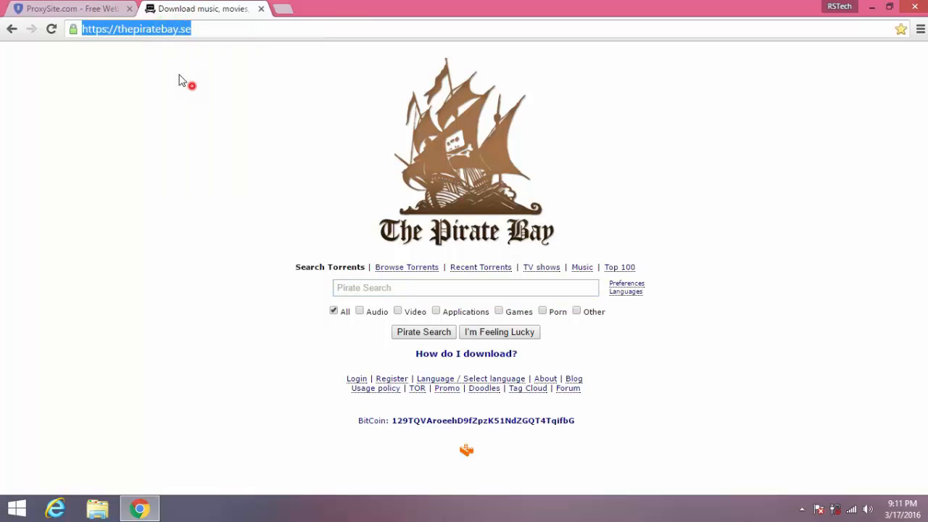
left_click(69, 8)
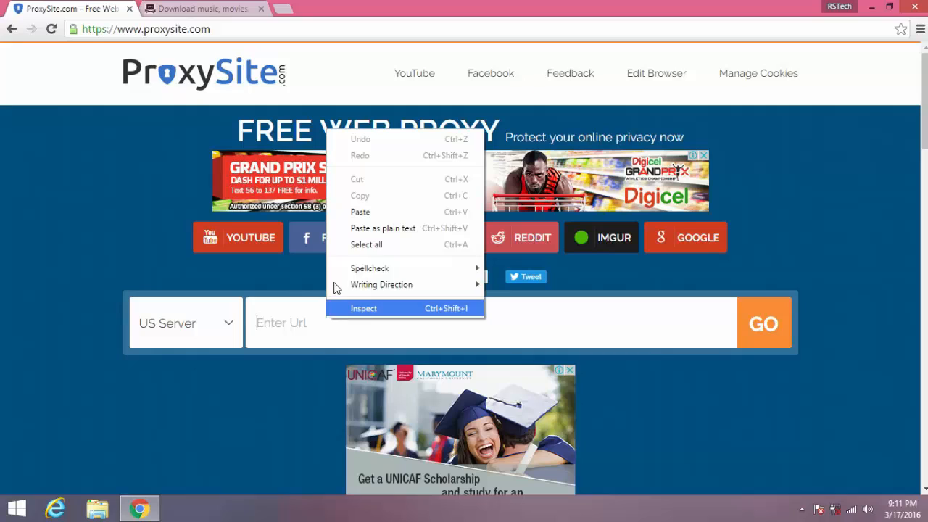
Step: Paste The Pirate Bay address into ProxySite.com and submit it via the US Server
left_click(361, 212)
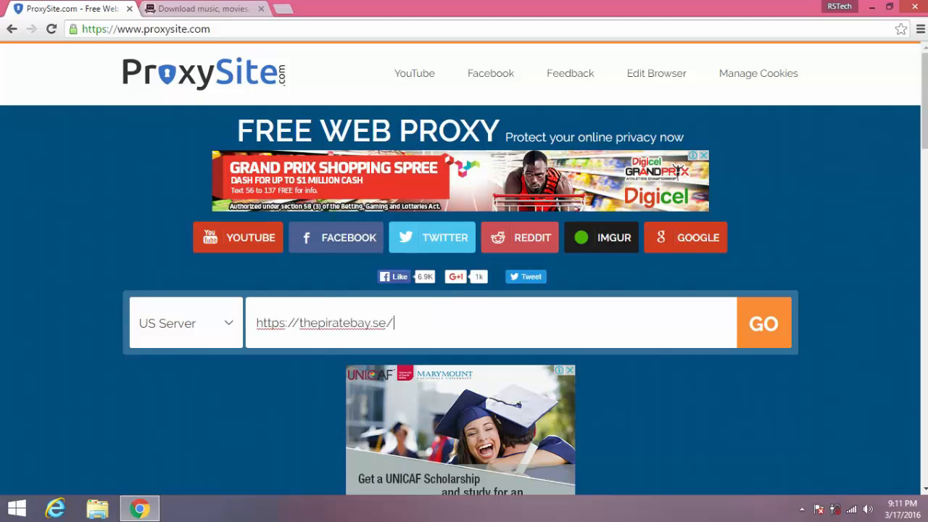
left_click(763, 322)
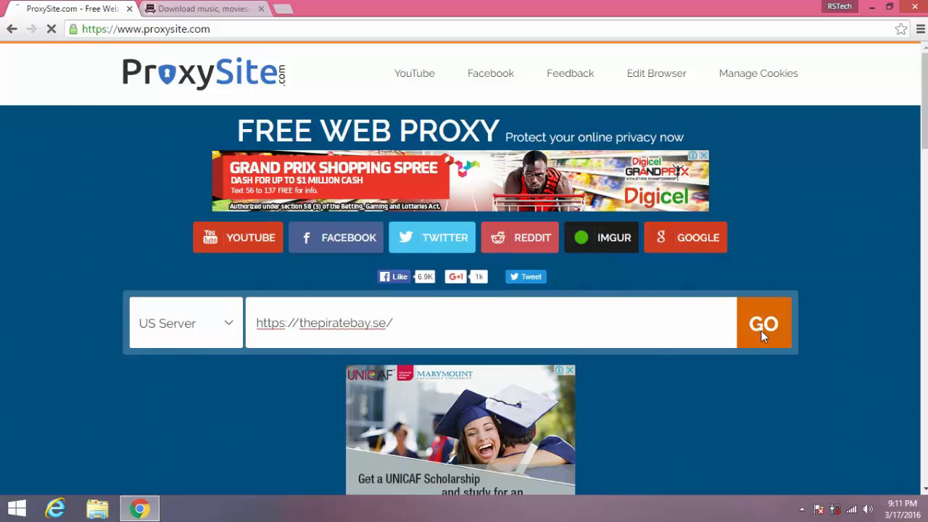
left_click(762, 322)
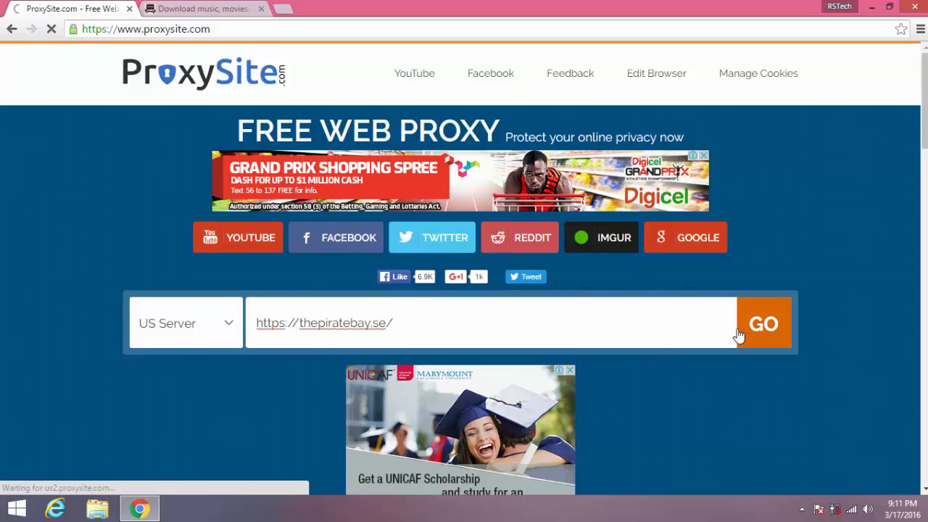
left_click(763, 323)
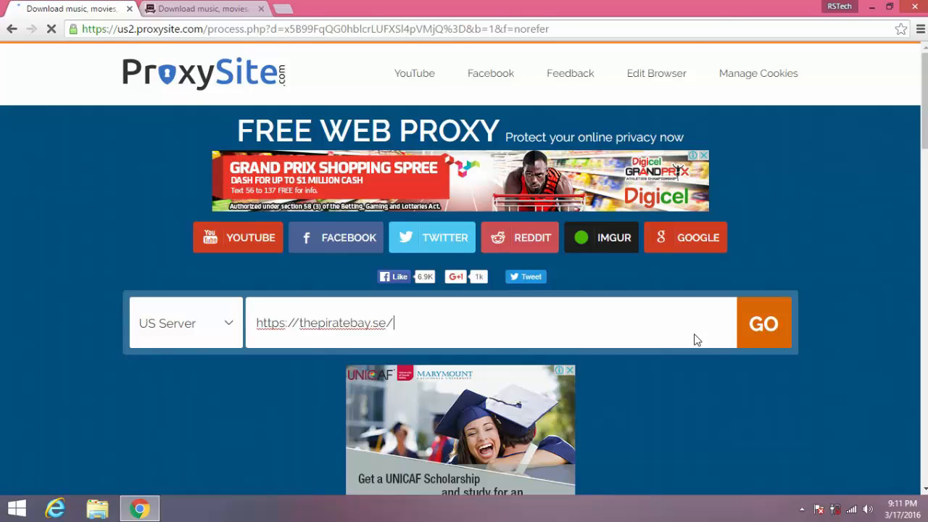
left_click(763, 323)
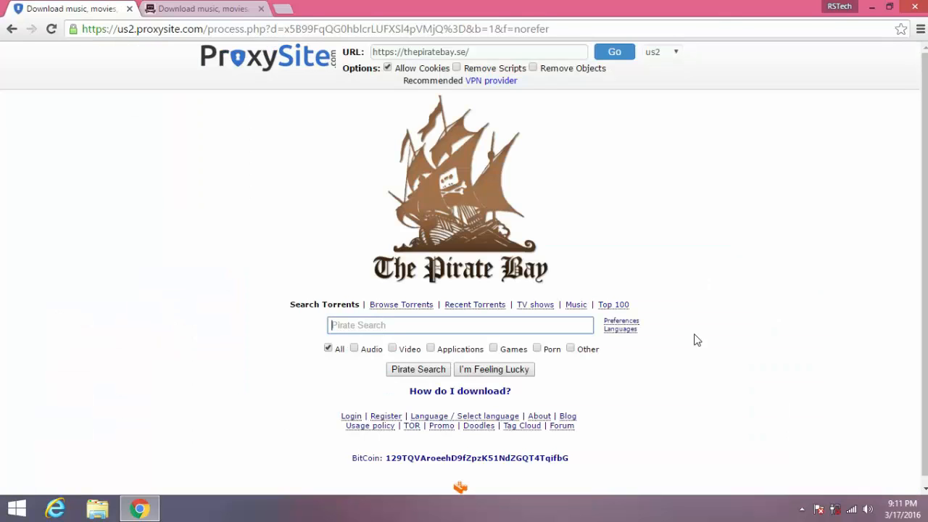